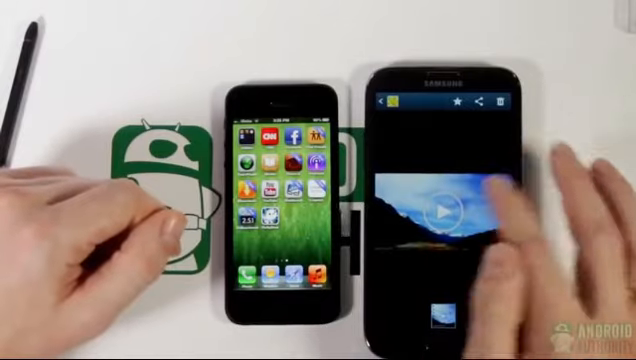
{"action": "left_click", "coordinate": [452, 205]}
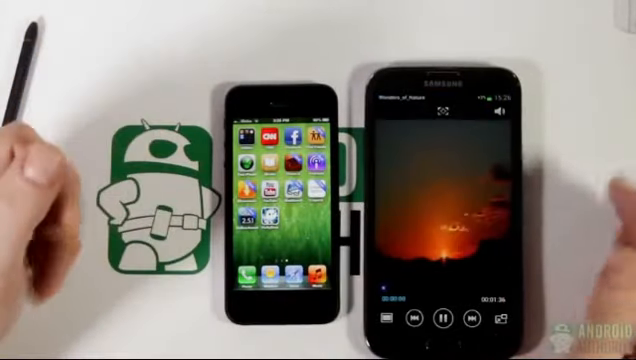